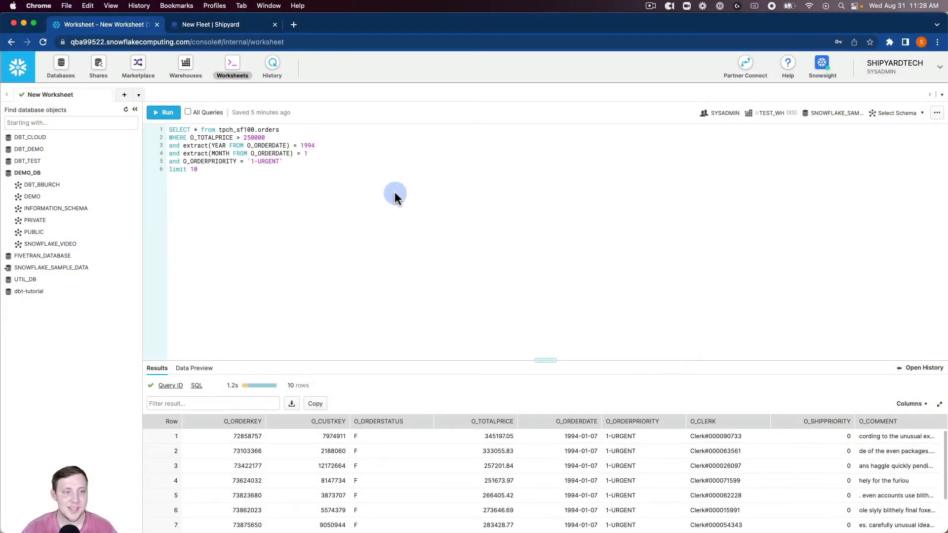
mouse_move(381, 188)
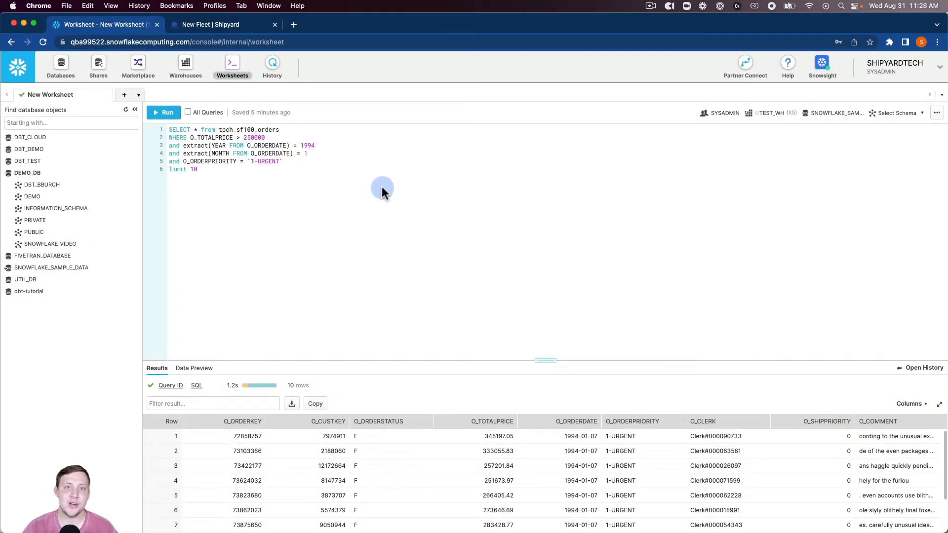
mouse_move(409, 196)
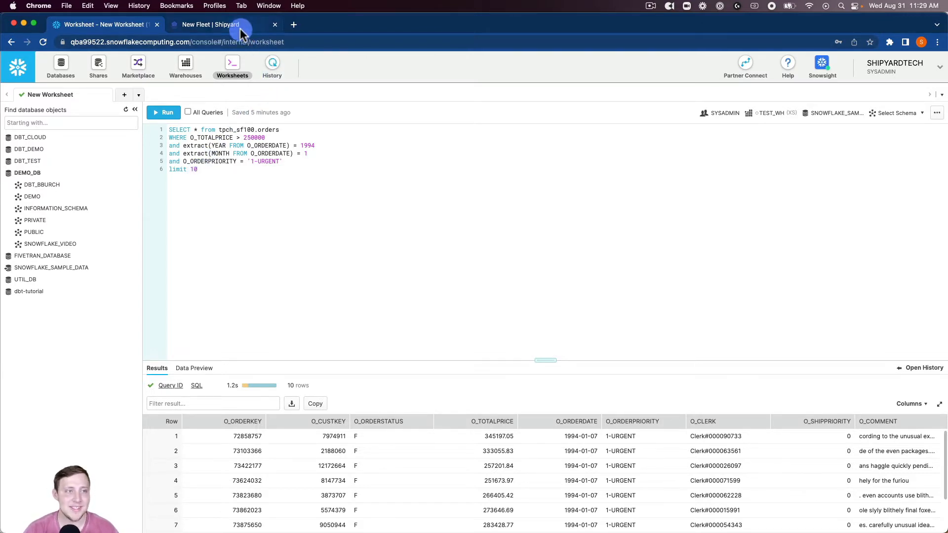
Add a Snowflake 'Store Query Results as CSV' vessel to the new fleet, named to match.
left_click(211, 24)
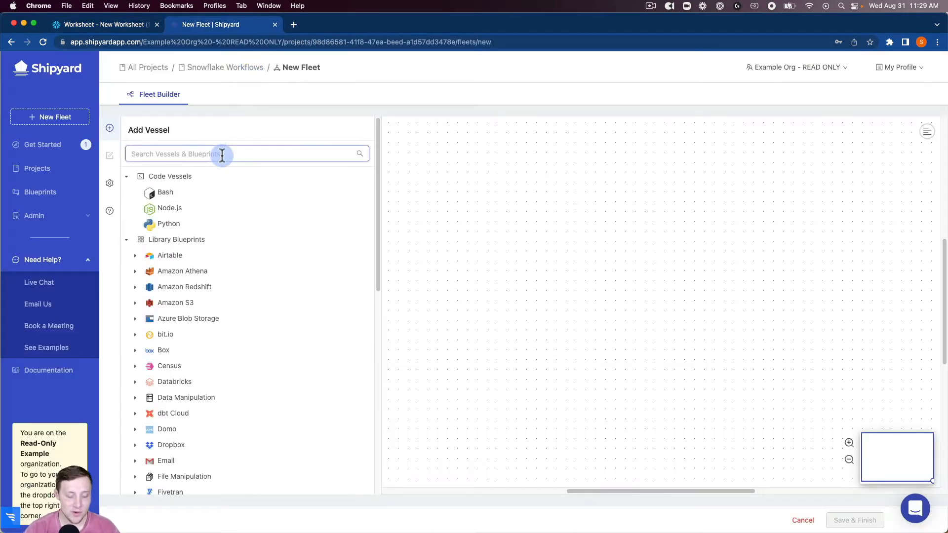
type("snow")
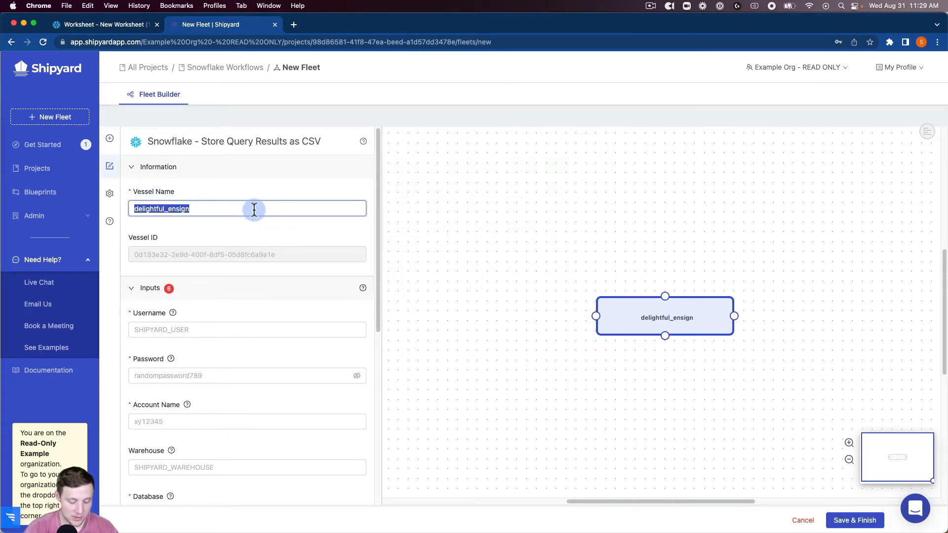
type("Store Query Results as CSV")
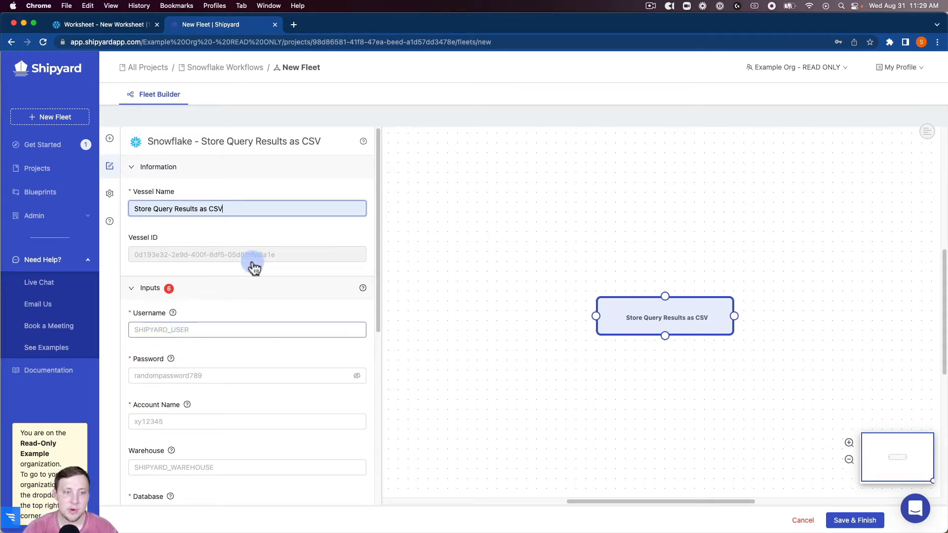
left_click(363, 140)
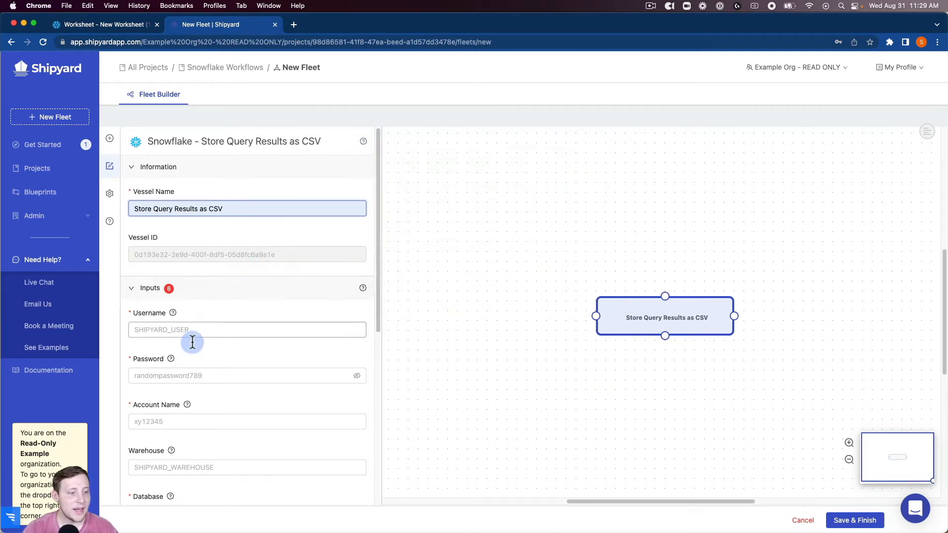
Enter the Snowflake credentials (user shipyardtech), warehouse, database, schema and the 'limit 10' orders query.
type("shipyardtech")
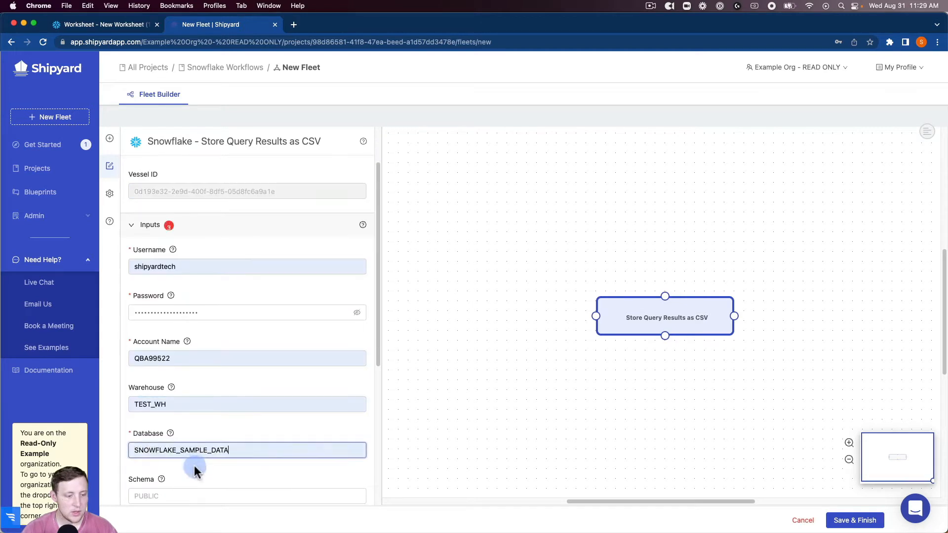
scroll("down", 3)
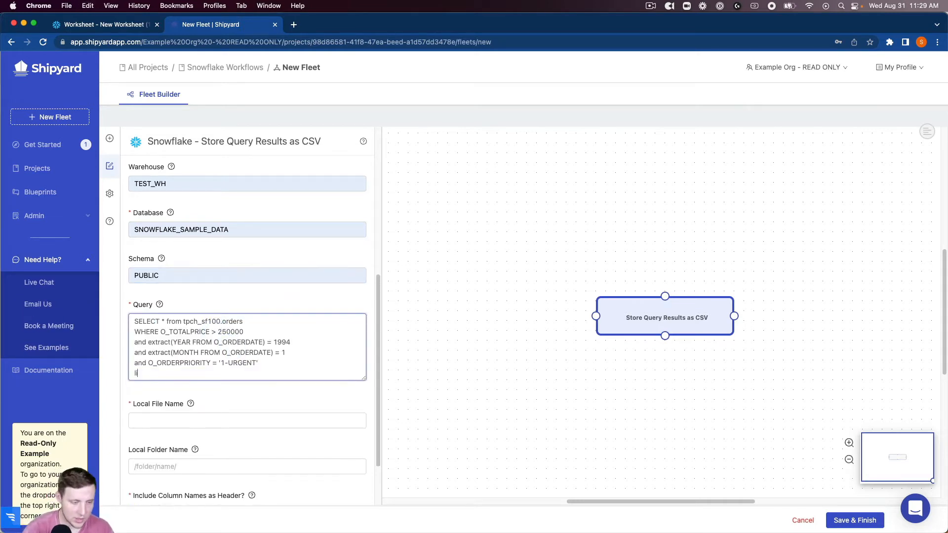
type("limit 10")
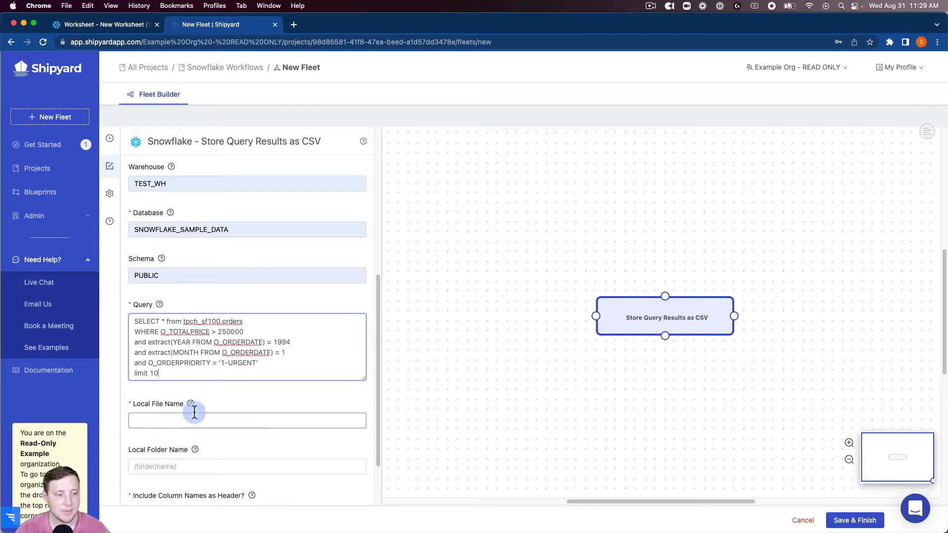
Set the vessel's Local File Name to snowflake_data.csv.
left_click(247, 420)
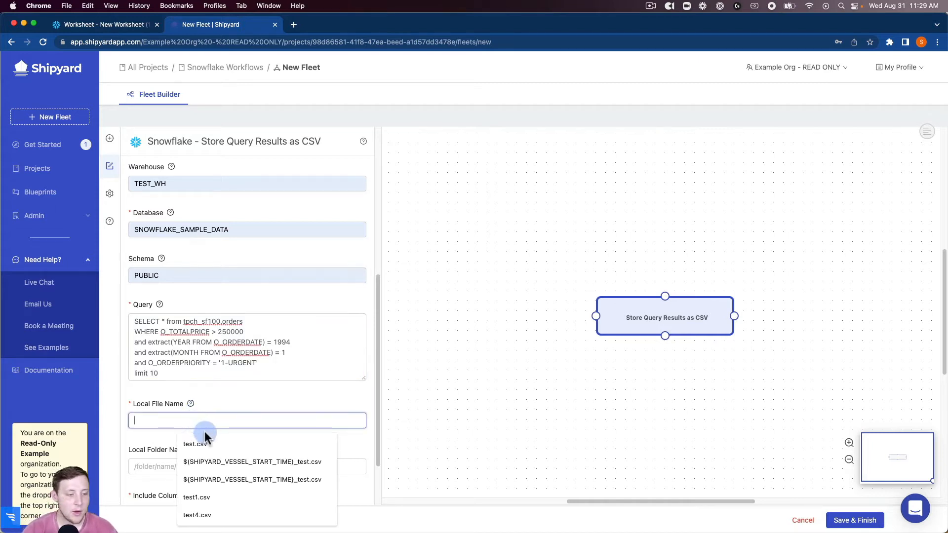
type("sbn")
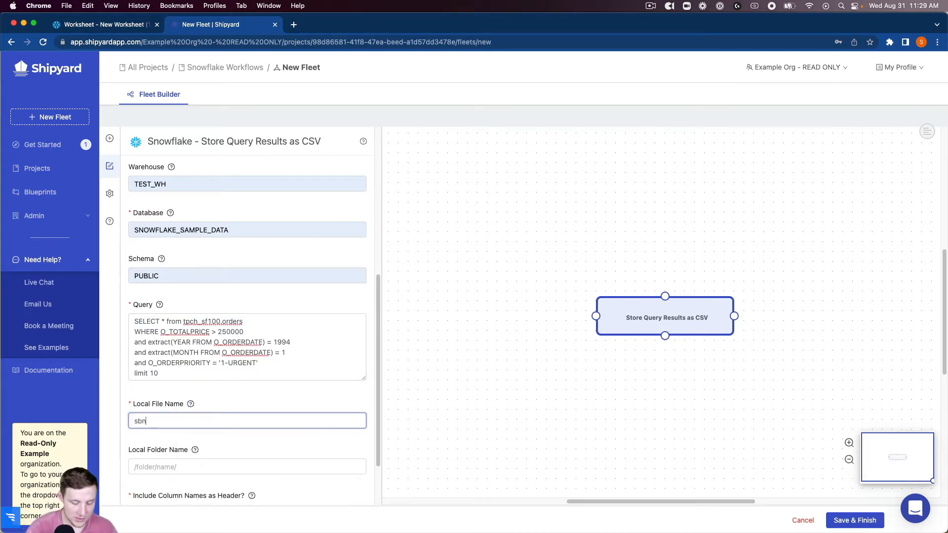
type("snowflake")
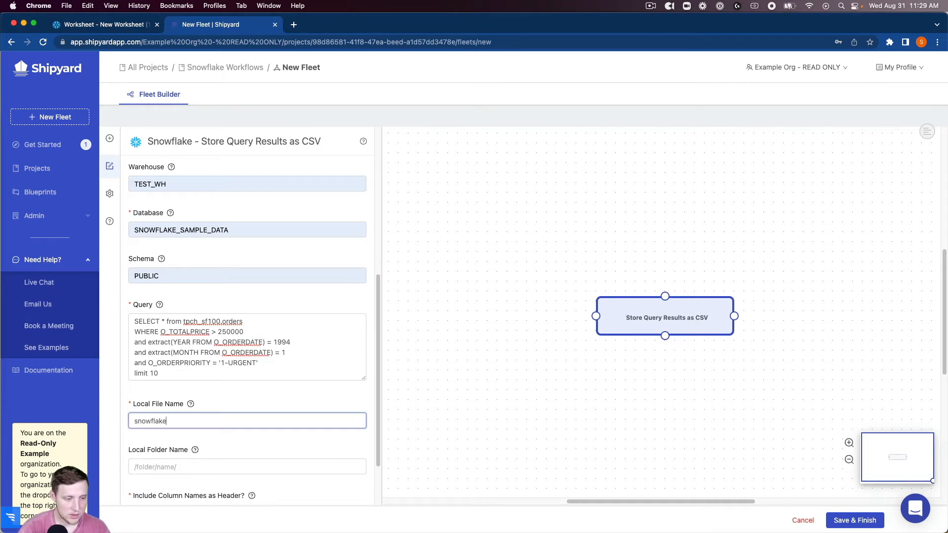
type("_data.csv")
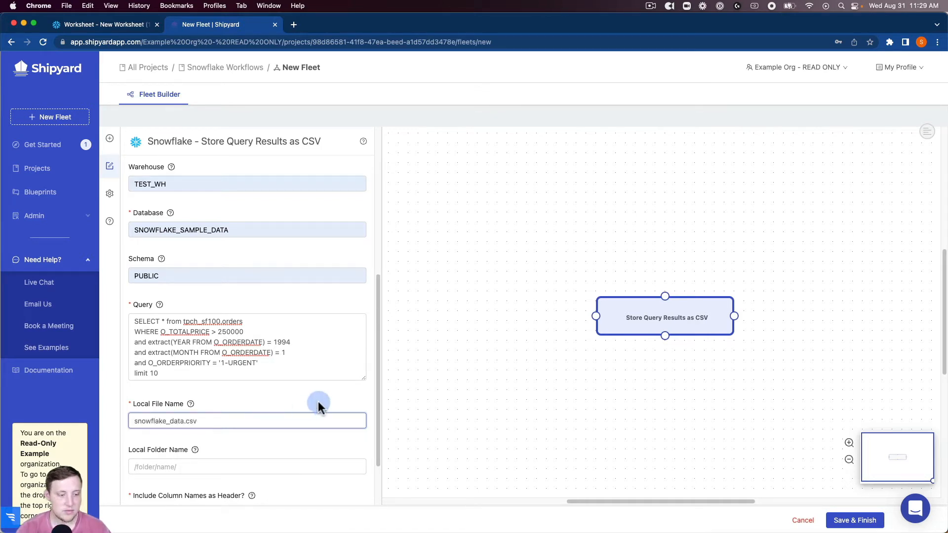
scroll("down", 3)
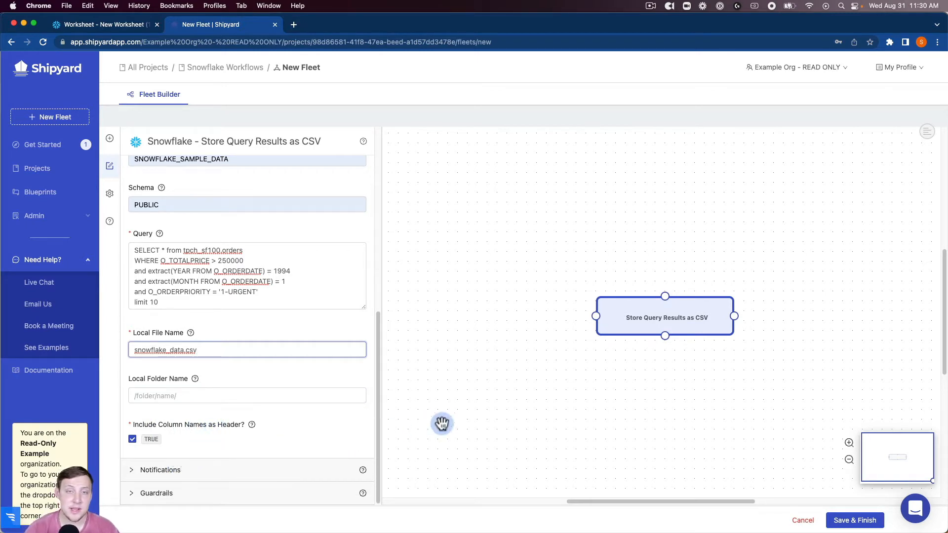
Show the vessel's notification settings and drag the vessel toward the canvas's upper left.
left_click(160, 469)
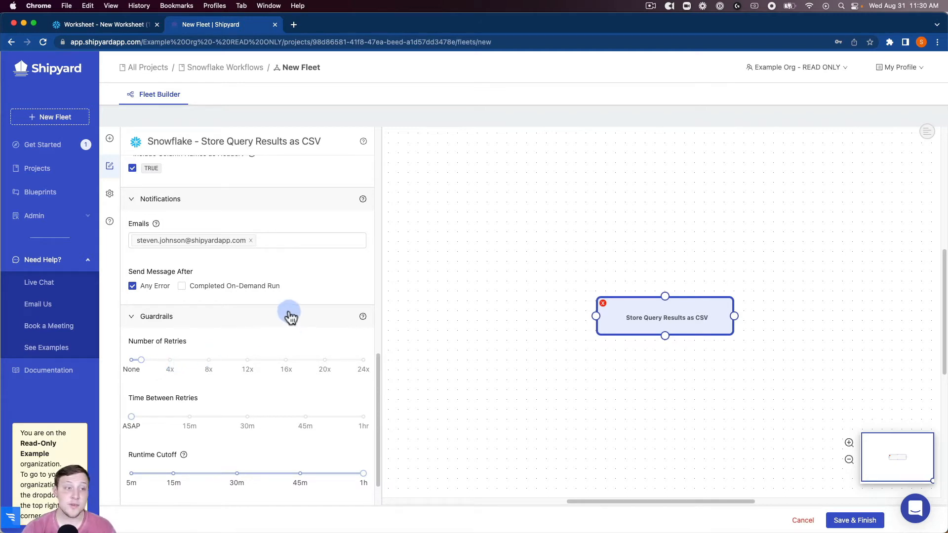
left_click_drag(665, 318, 497, 234)
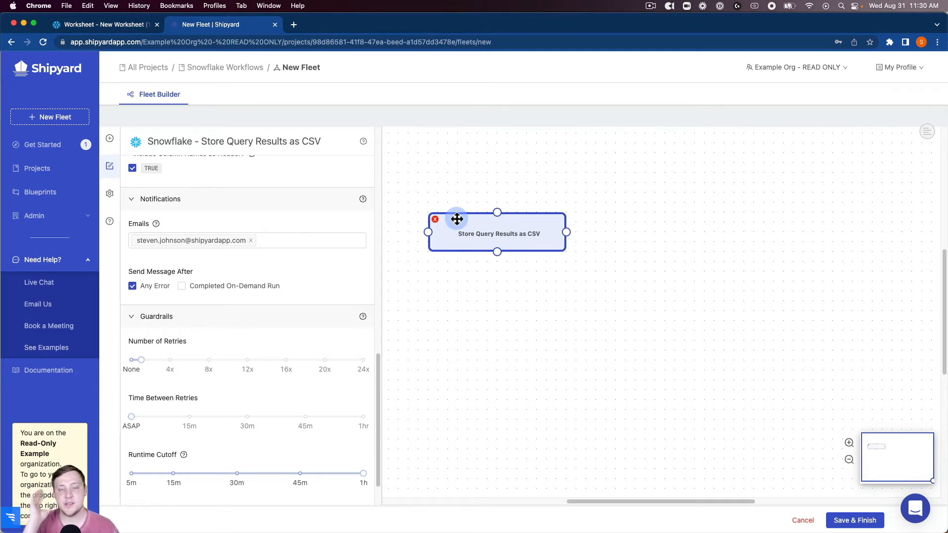
mouse_move(194, 134)
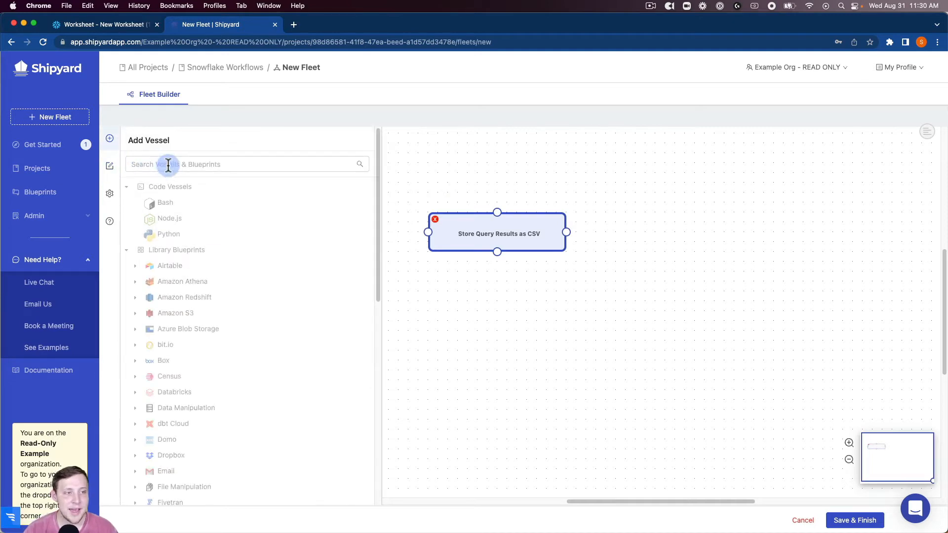
Add a Microsoft SQL Server 'Upload CSV to Table' vessel and name it 'Upload CSV to Table'.
type("mic")
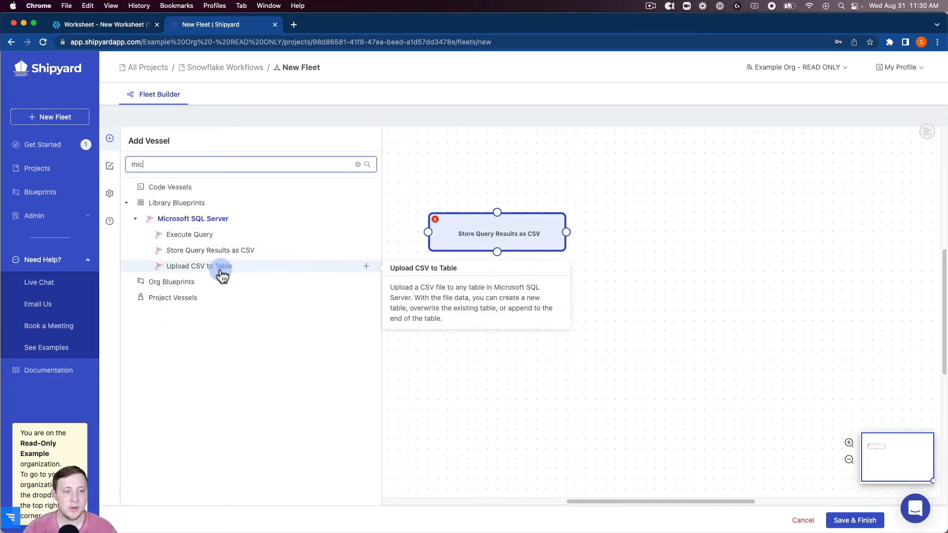
left_click(199, 266)
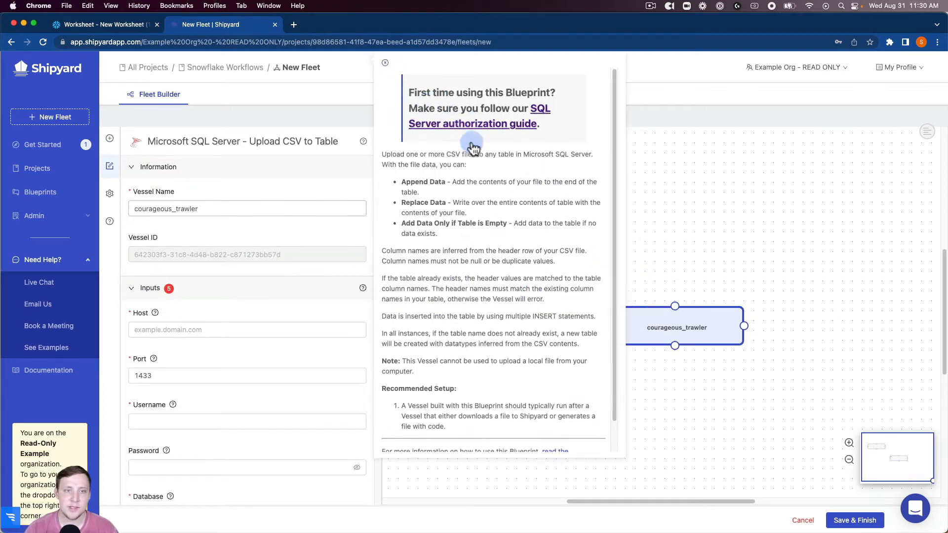
left_click(385, 62)
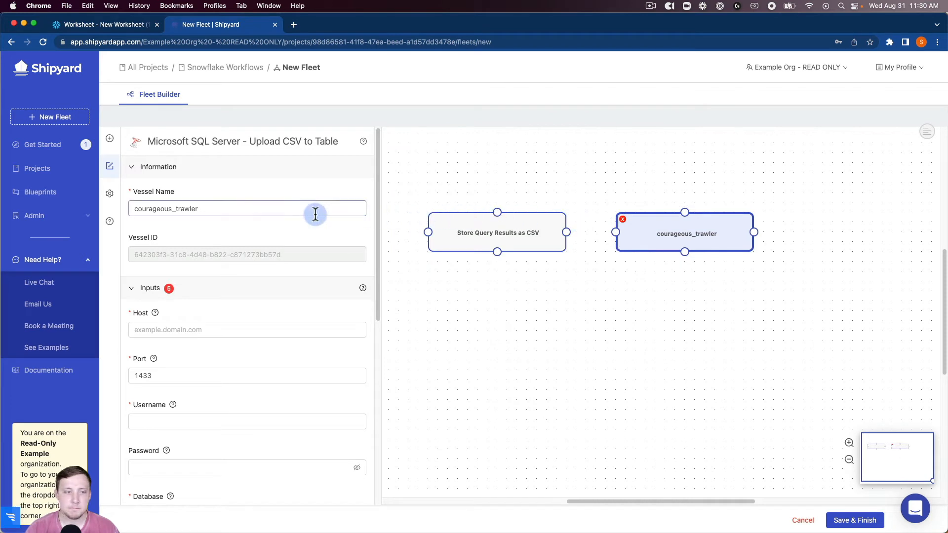
type("Upload CSV to Table")
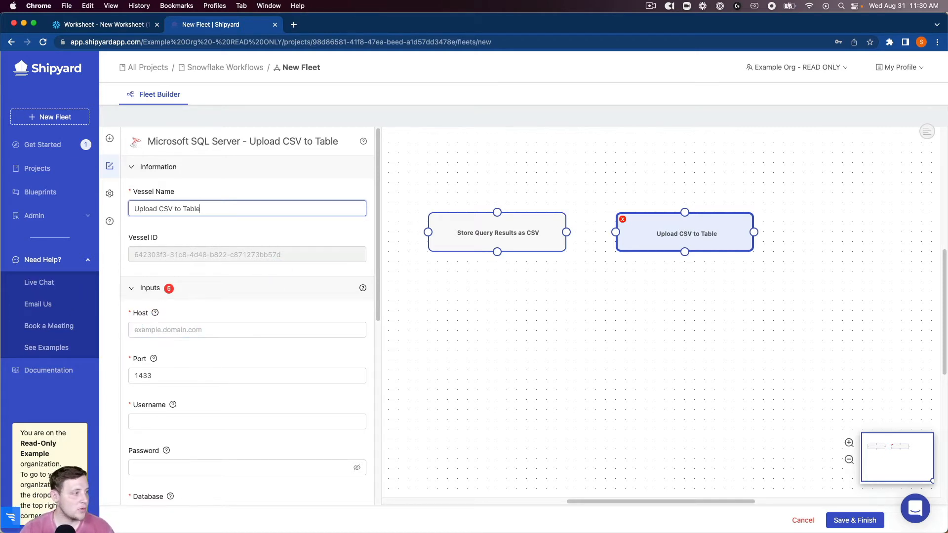
Configure upload to host 52.42.215.145, user sa, snowflake_data.csv into table snowflake_data, appending data.
type("52.42.215.145")
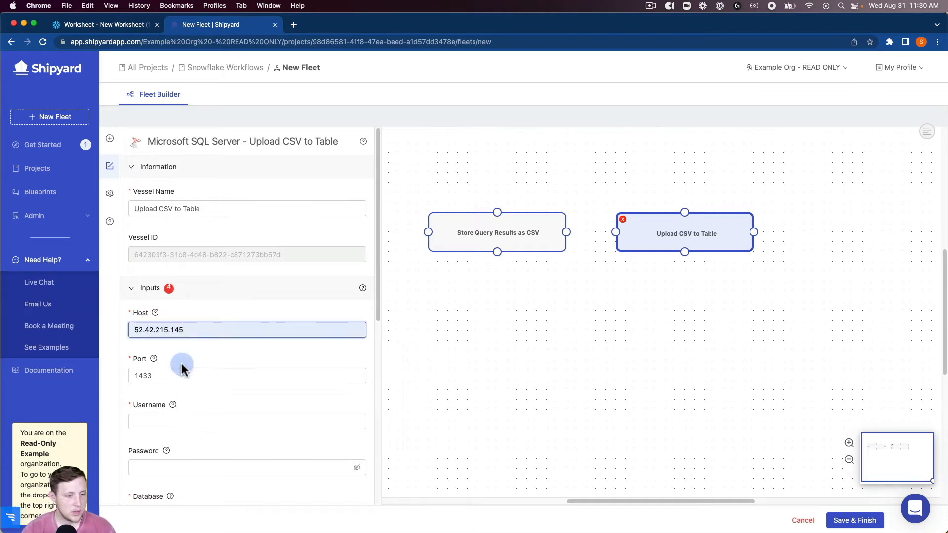
type("sa")
type("testdb")
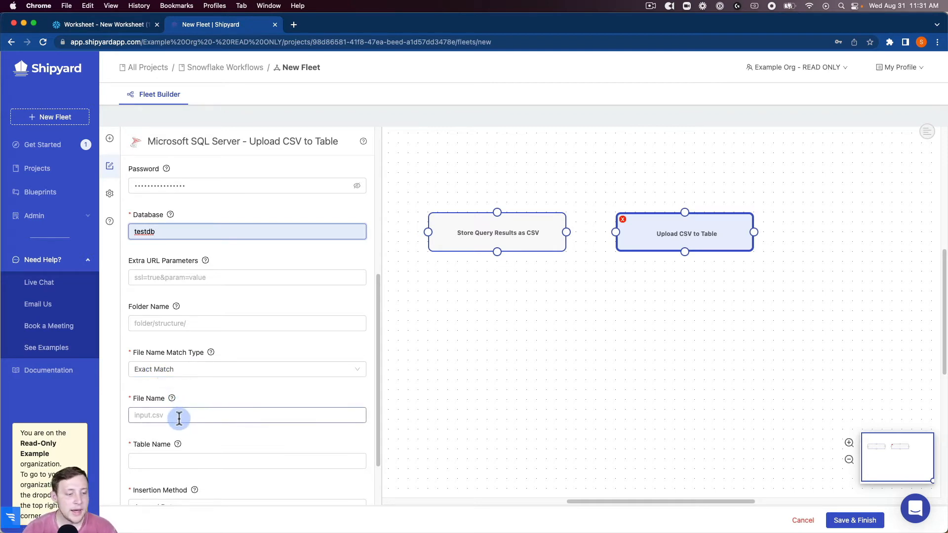
type("snowflake_data.csv")
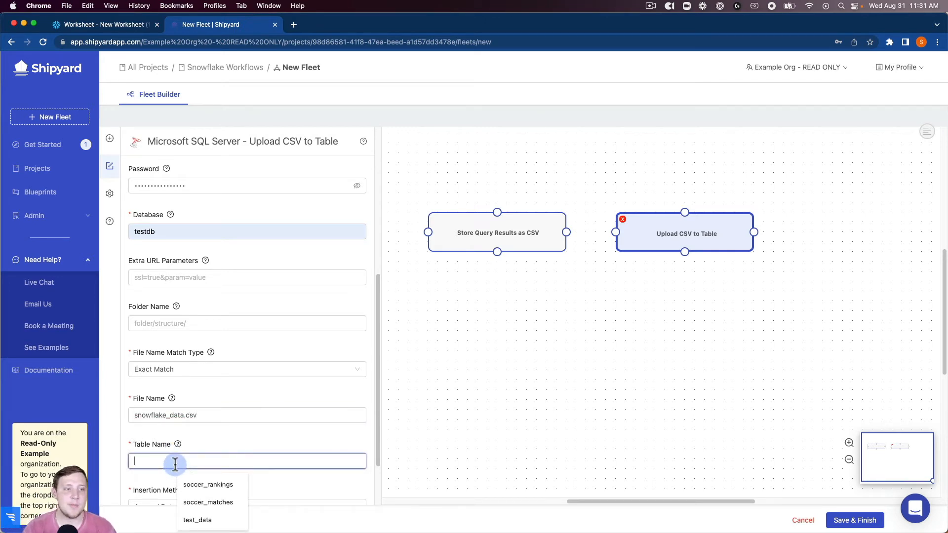
type("snowflake_d")
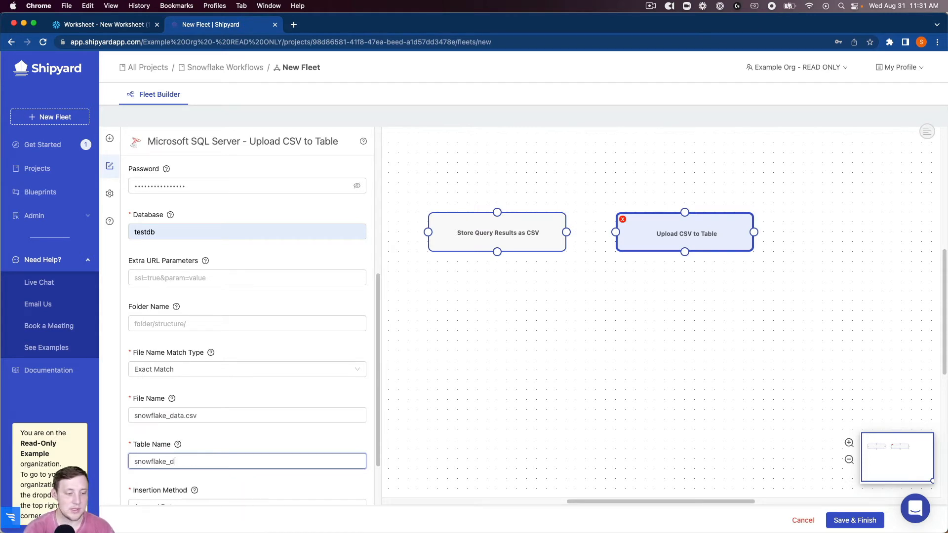
left_click(247, 436)
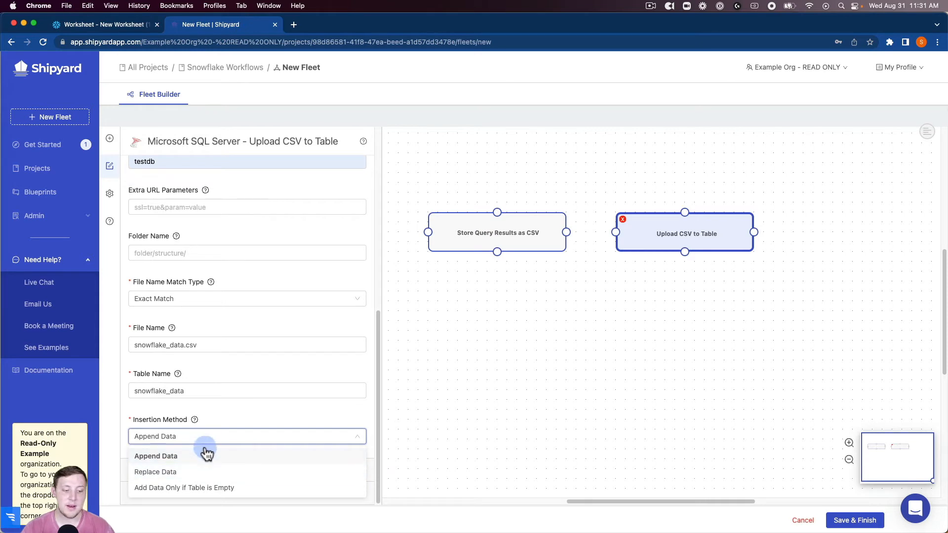
left_click(155, 456)
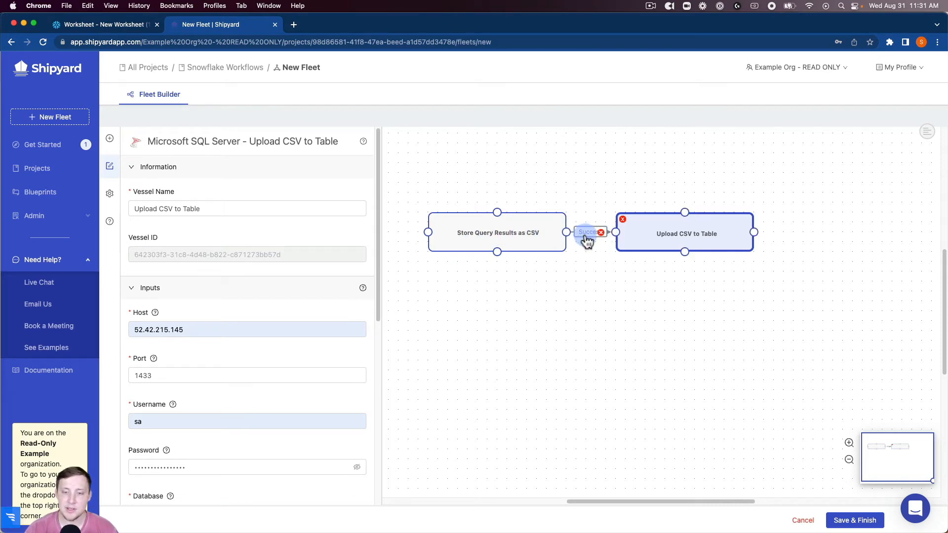
mouse_move(635, 226)
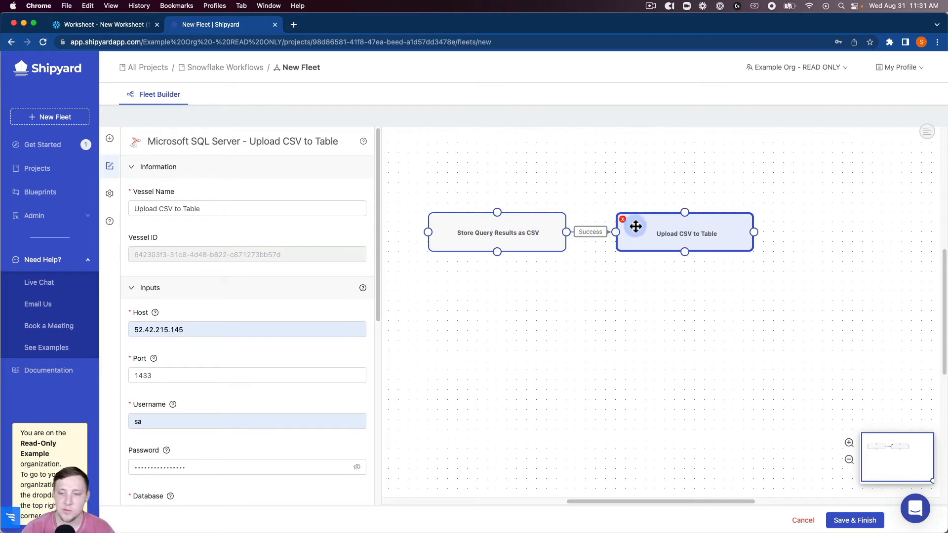
mouse_move(110, 194)
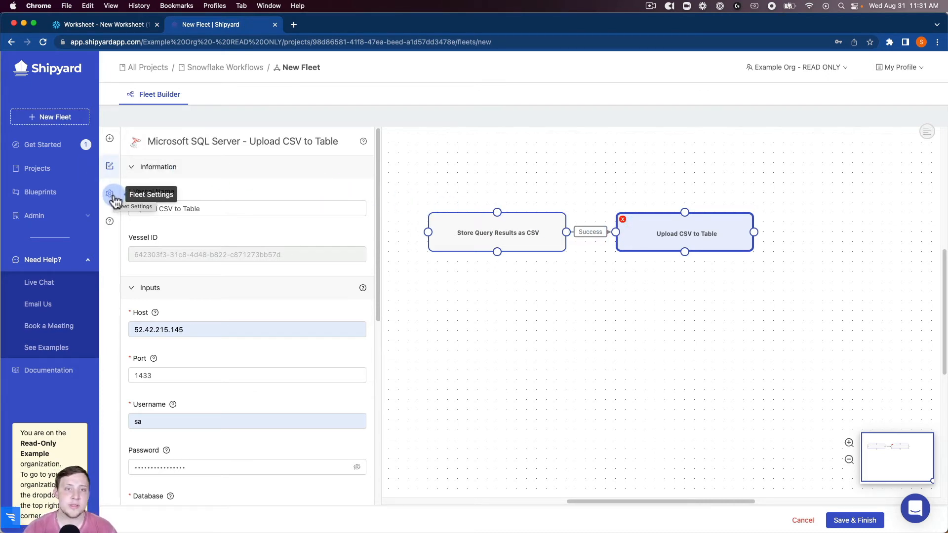
Rename the fleet 'Snowflake -> Microsoft SQL Server' in Fleet Settings and save it.
left_click(109, 194)
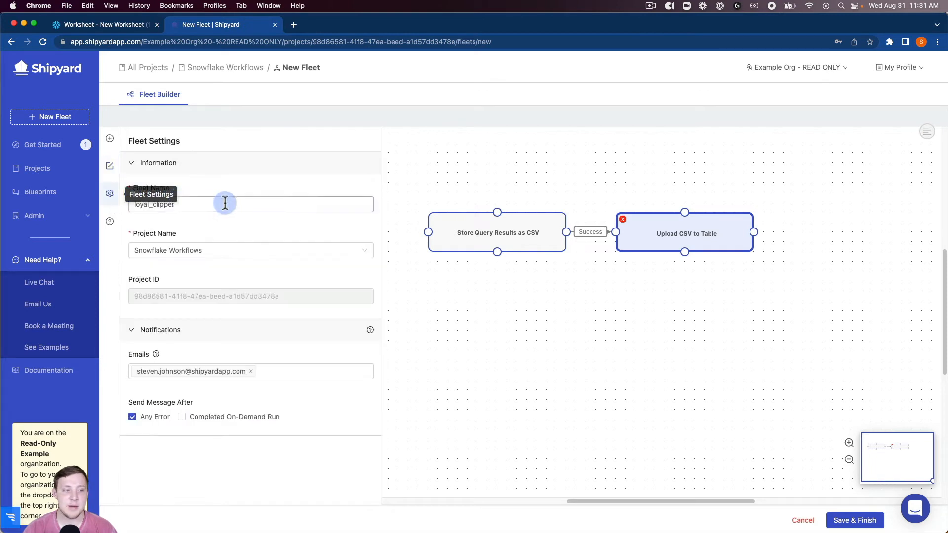
type("Snowflake -> M")
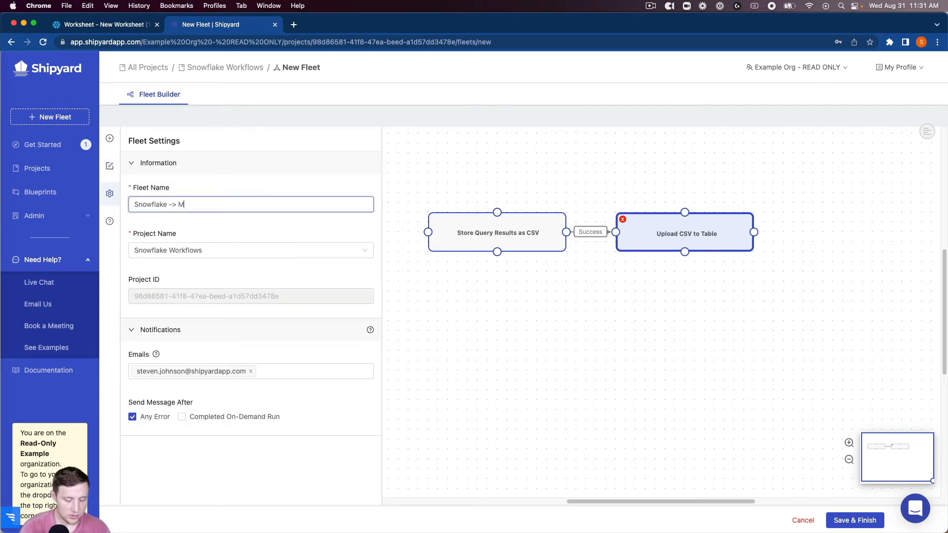
type("icrosoft SQL Server")
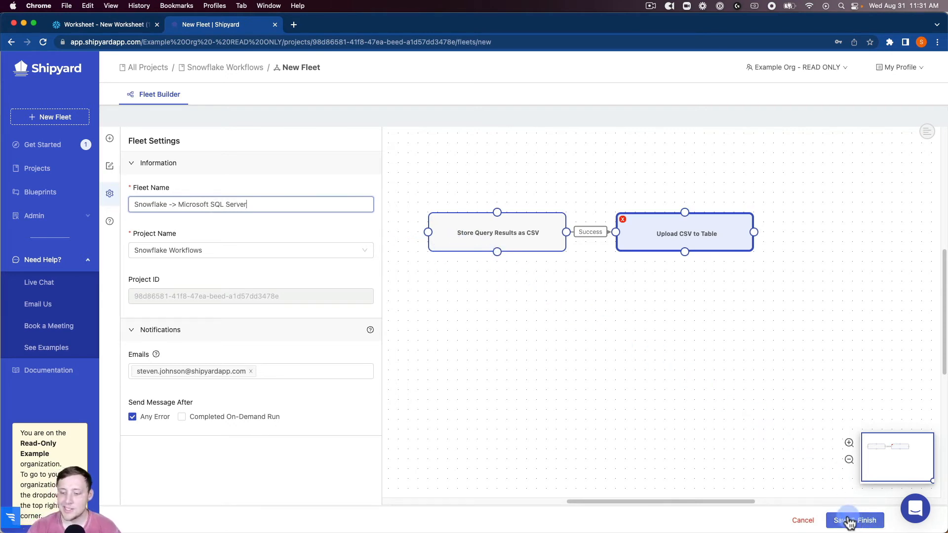
left_click(855, 520)
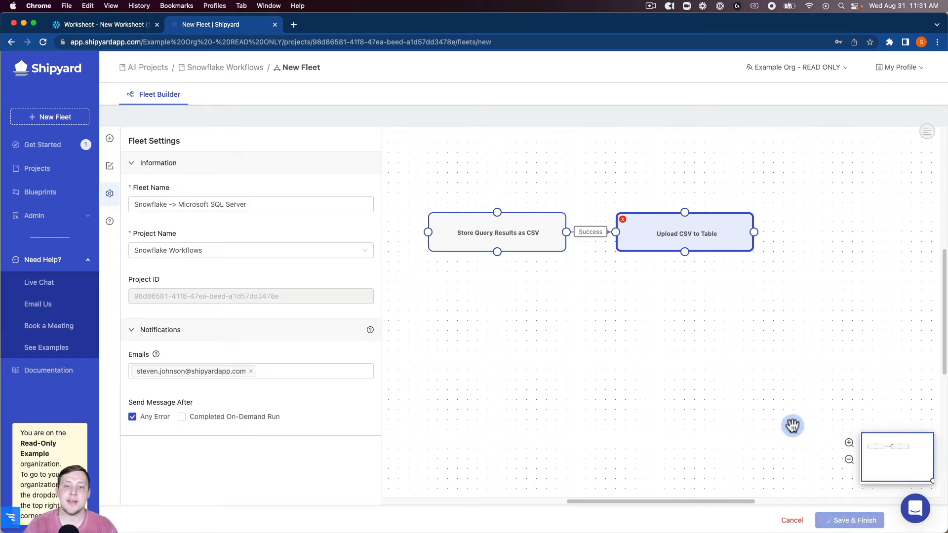
left_click(850, 520)
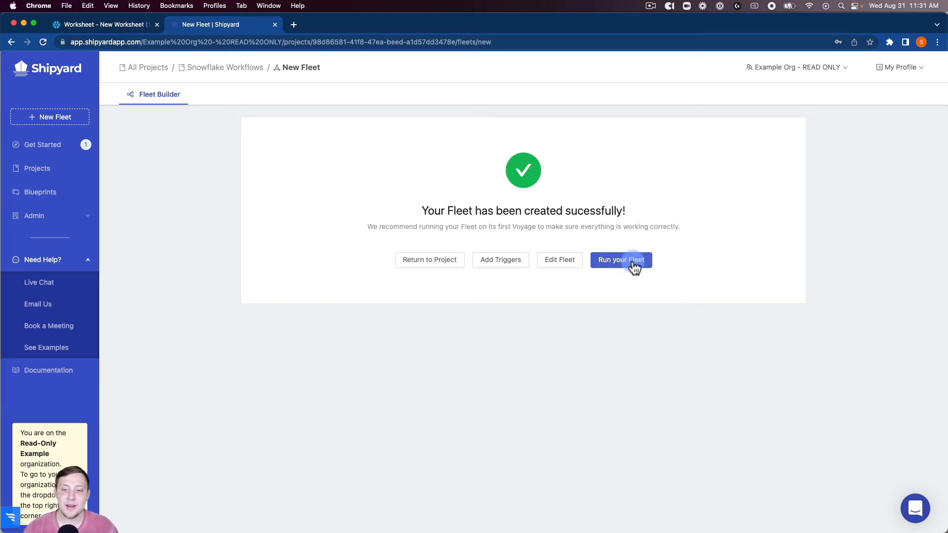
Start the fleet's first run and follow Store Query Results as CSV in the log.
left_click(620, 260)
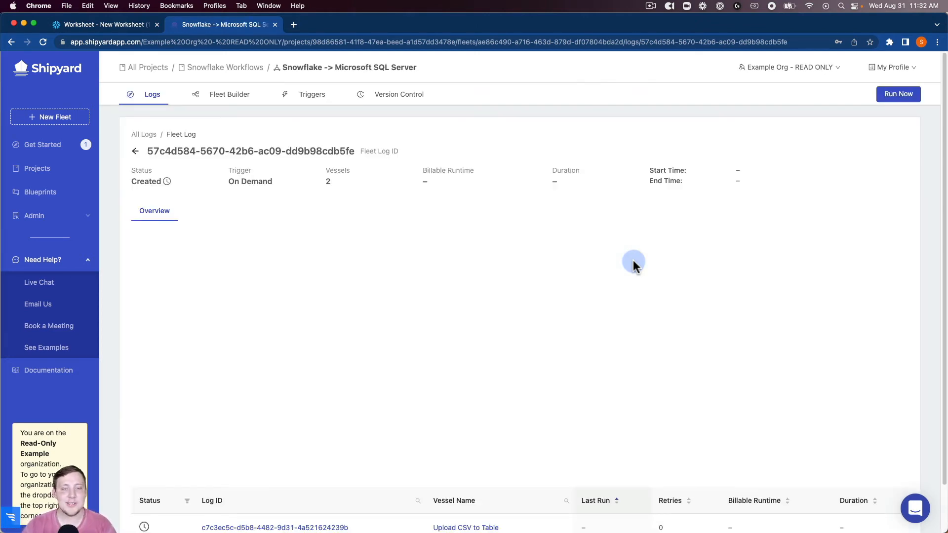
left_click(897, 94)
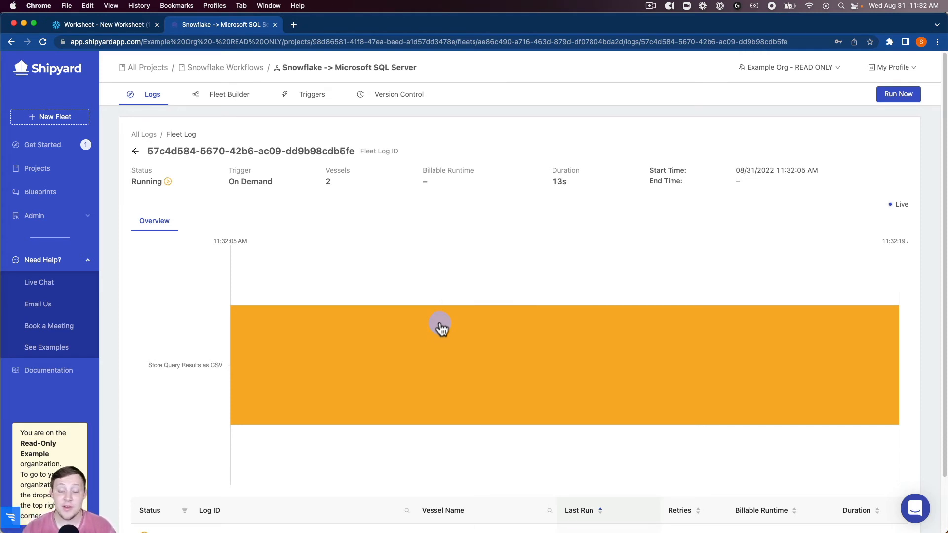
mouse_move(445, 332)
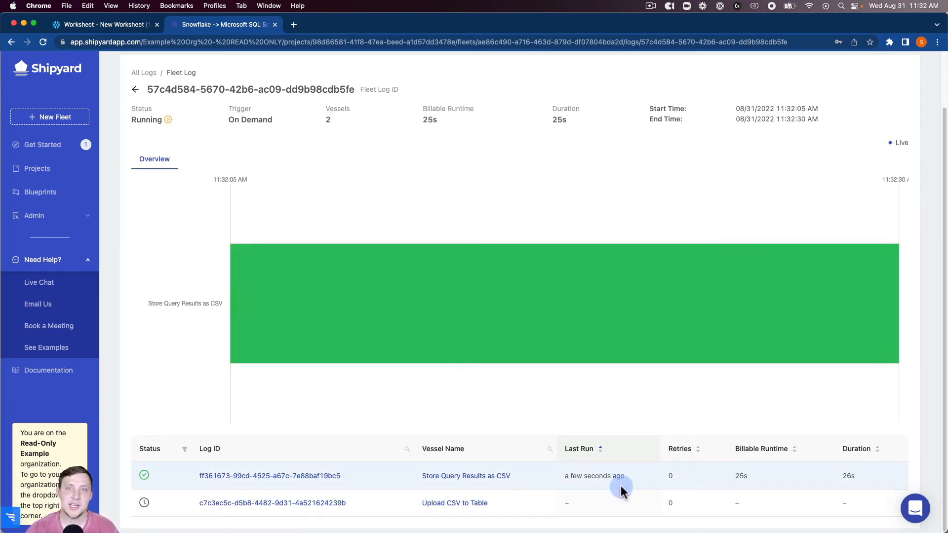
mouse_move(533, 280)
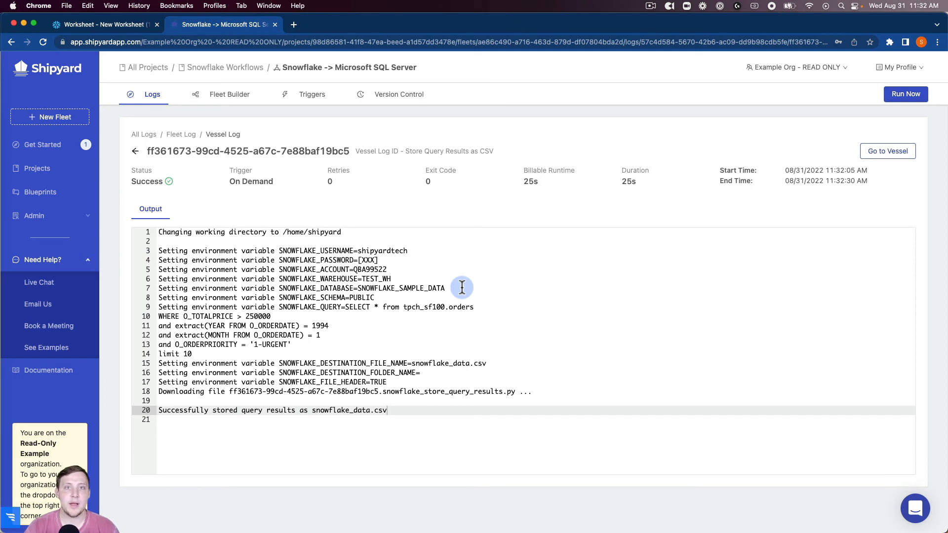
mouse_move(398, 265)
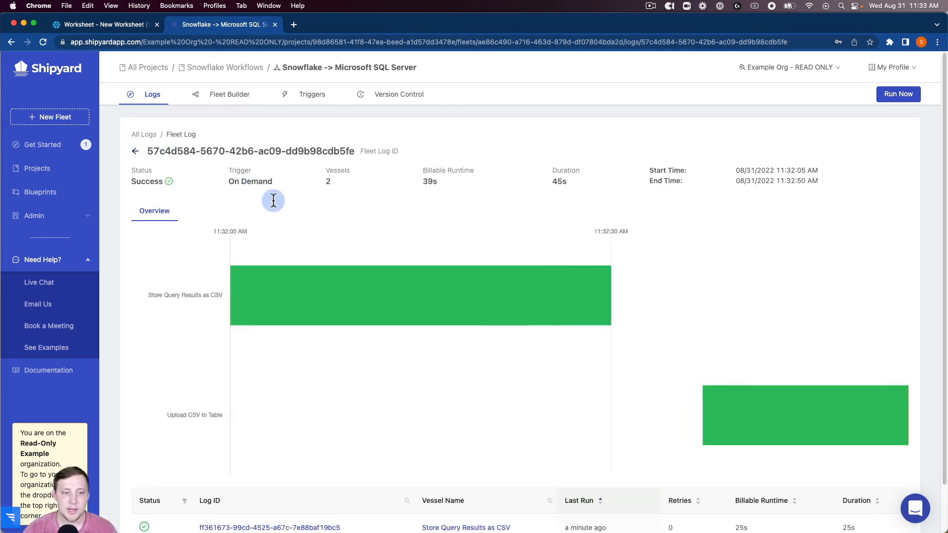
mouse_move(496, 366)
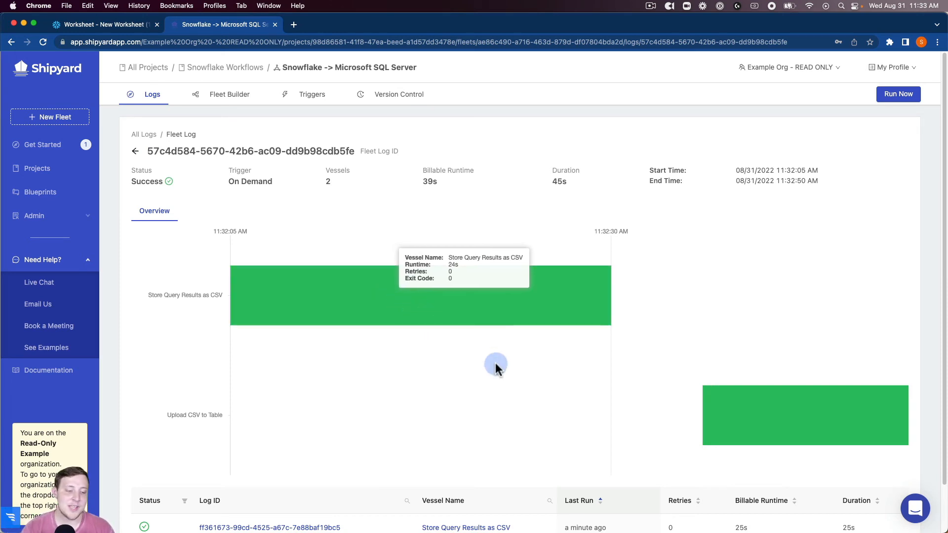
mouse_move(639, 417)
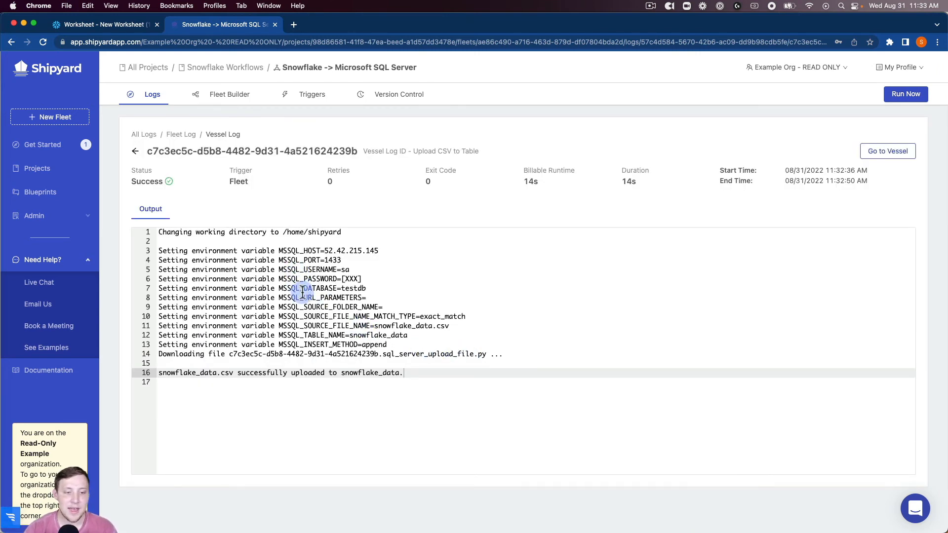
mouse_move(191, 372)
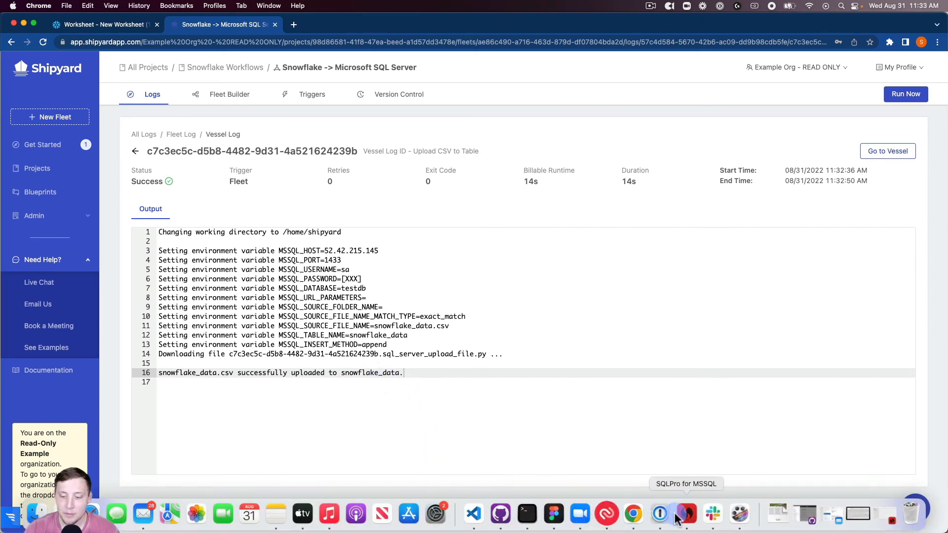
In SQLPro for MSSQL, refresh the connection and query dbo.snowflake_data to see 10 order rows.
left_click(685, 515)
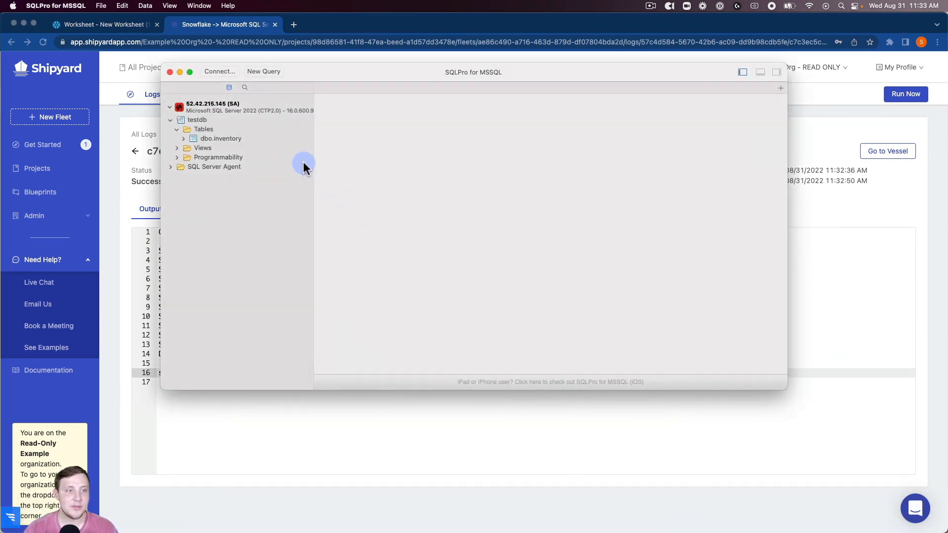
right_click(212, 107)
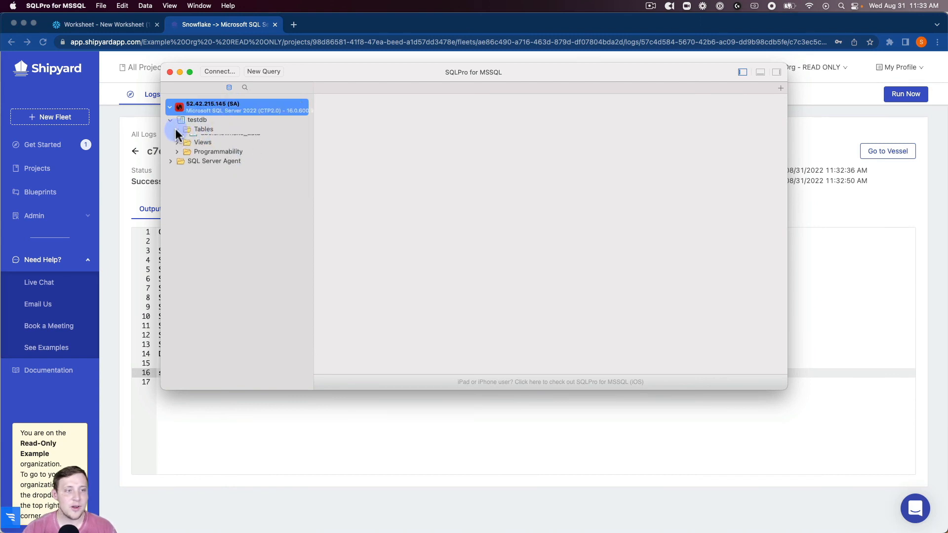
left_click(177, 129)
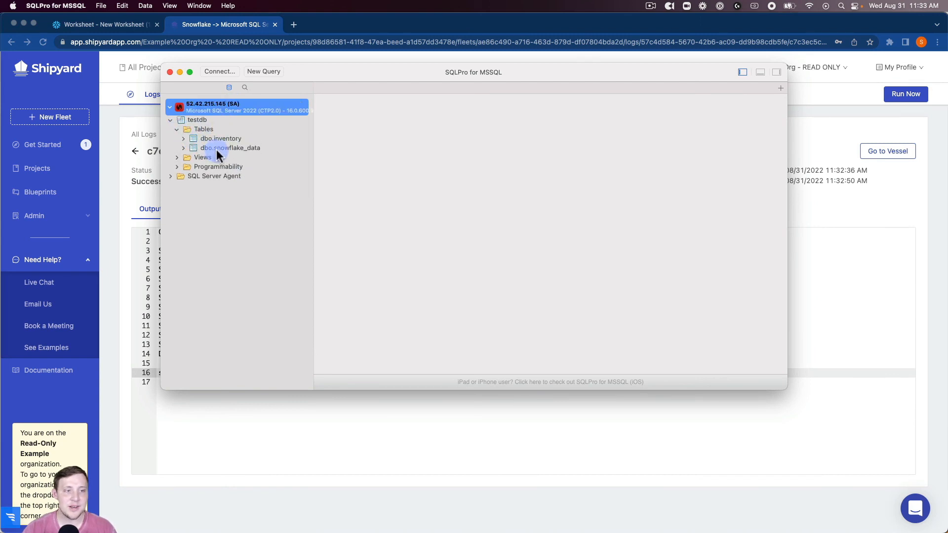
double_click(230, 147)
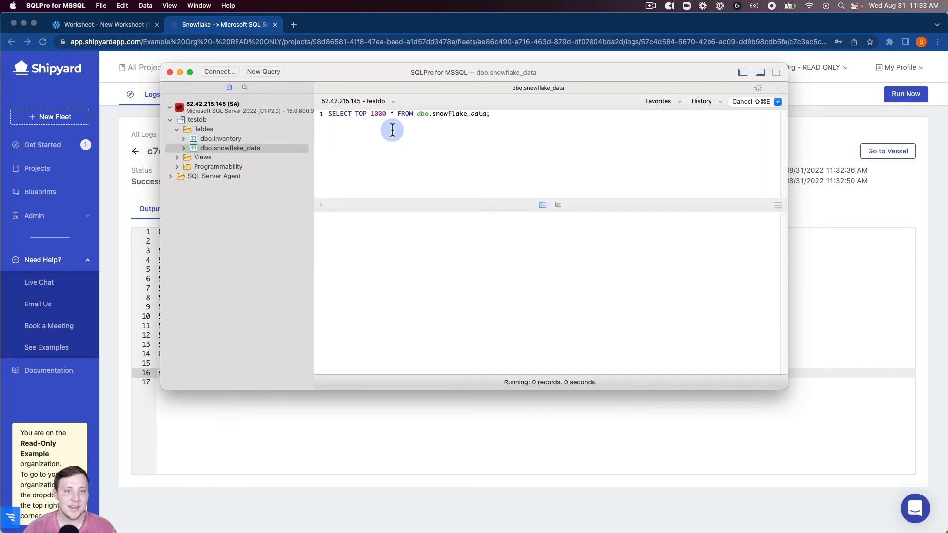
left_click(905, 94)
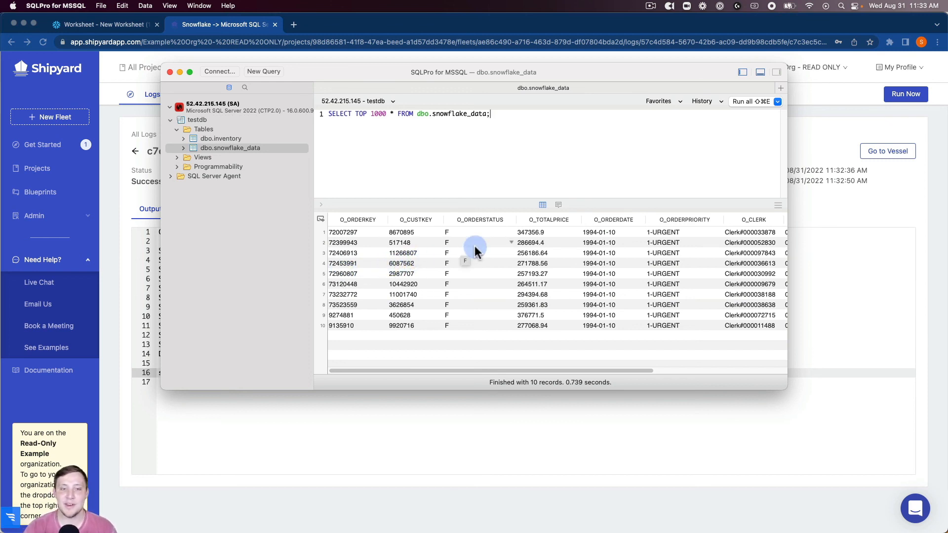
mouse_move(461, 252)
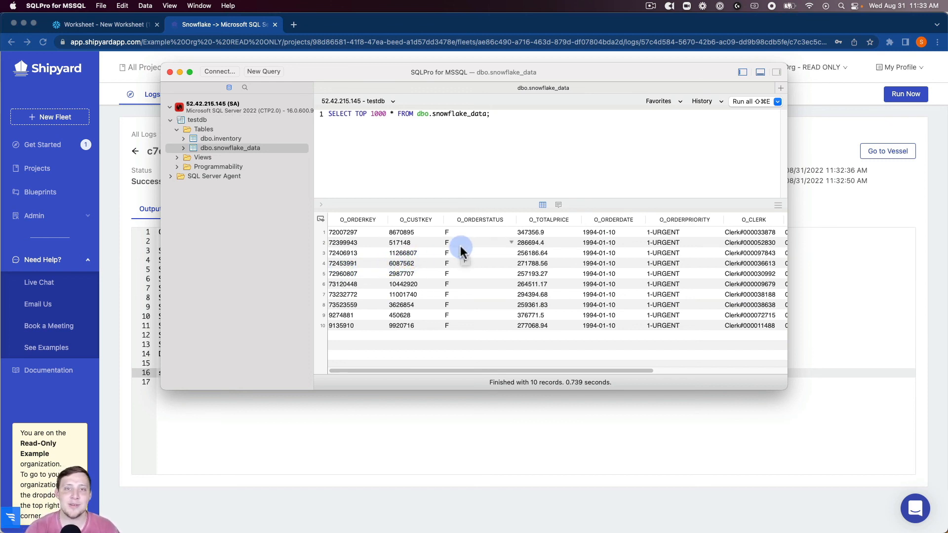